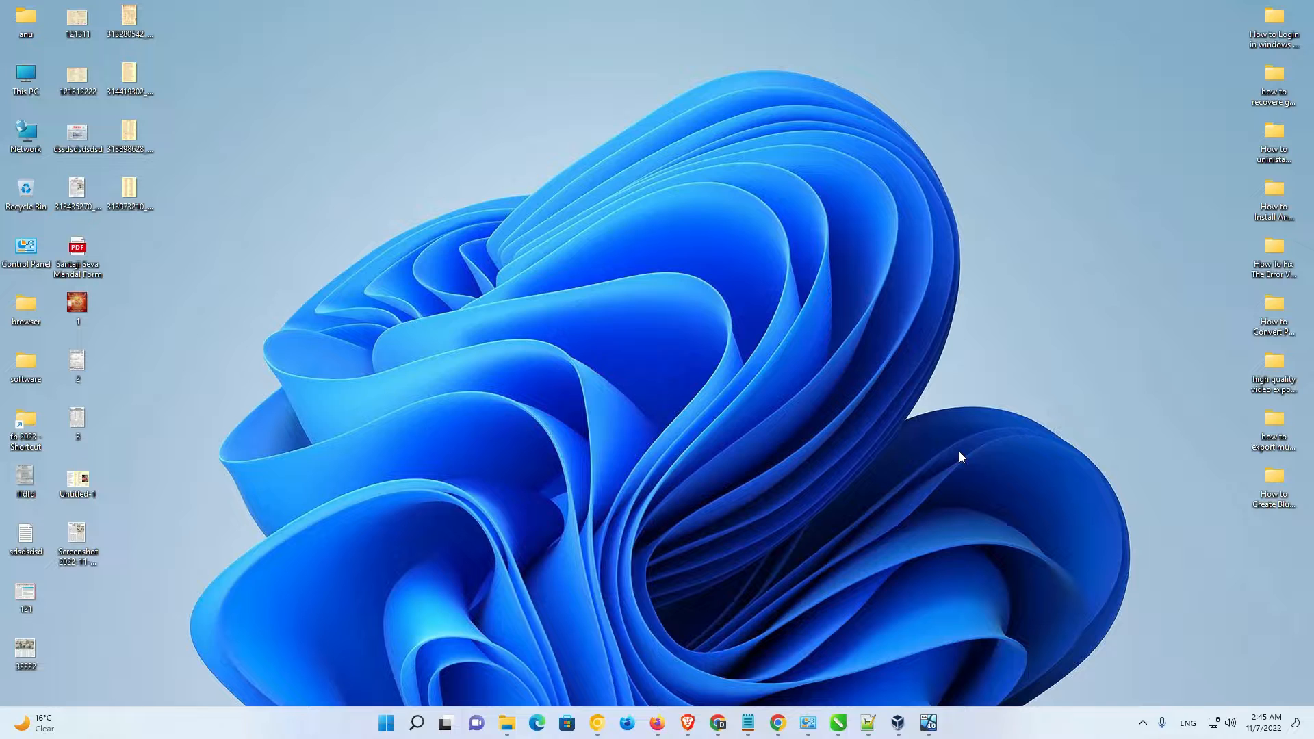
mouse_move(632, 553)
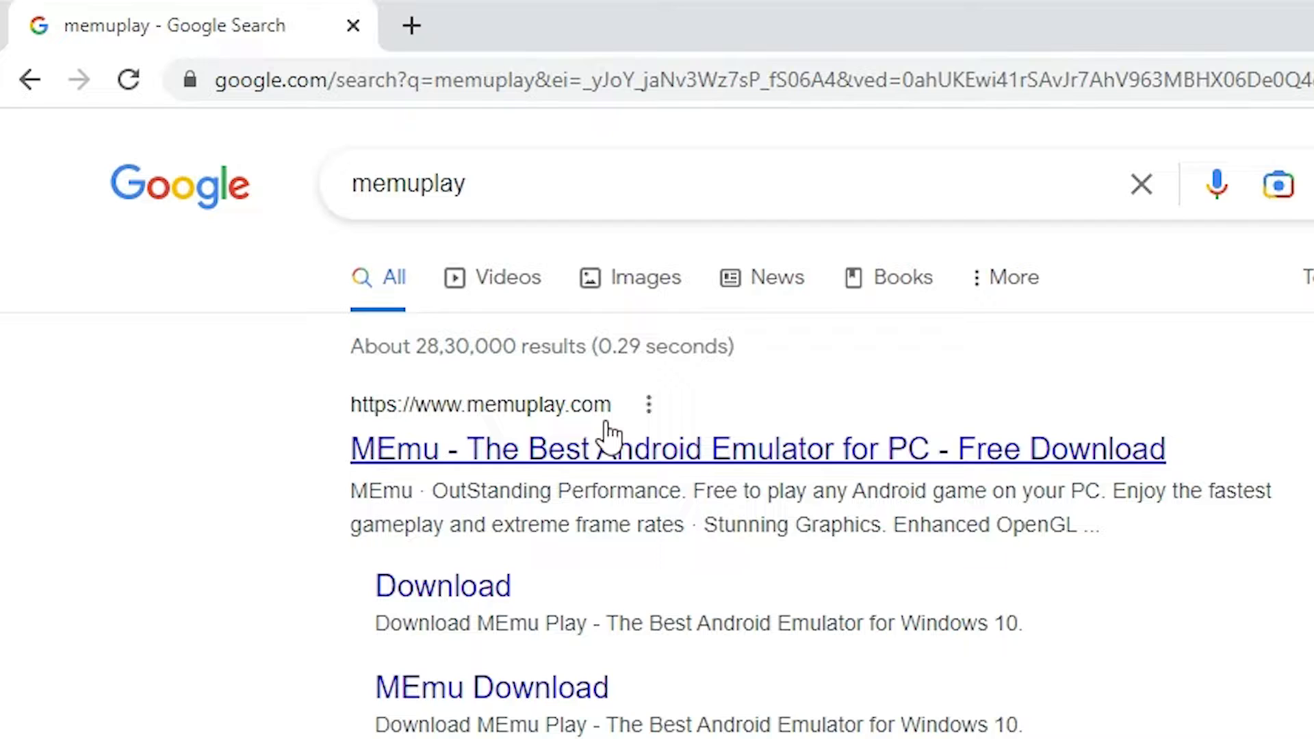
mouse_move(637, 411)
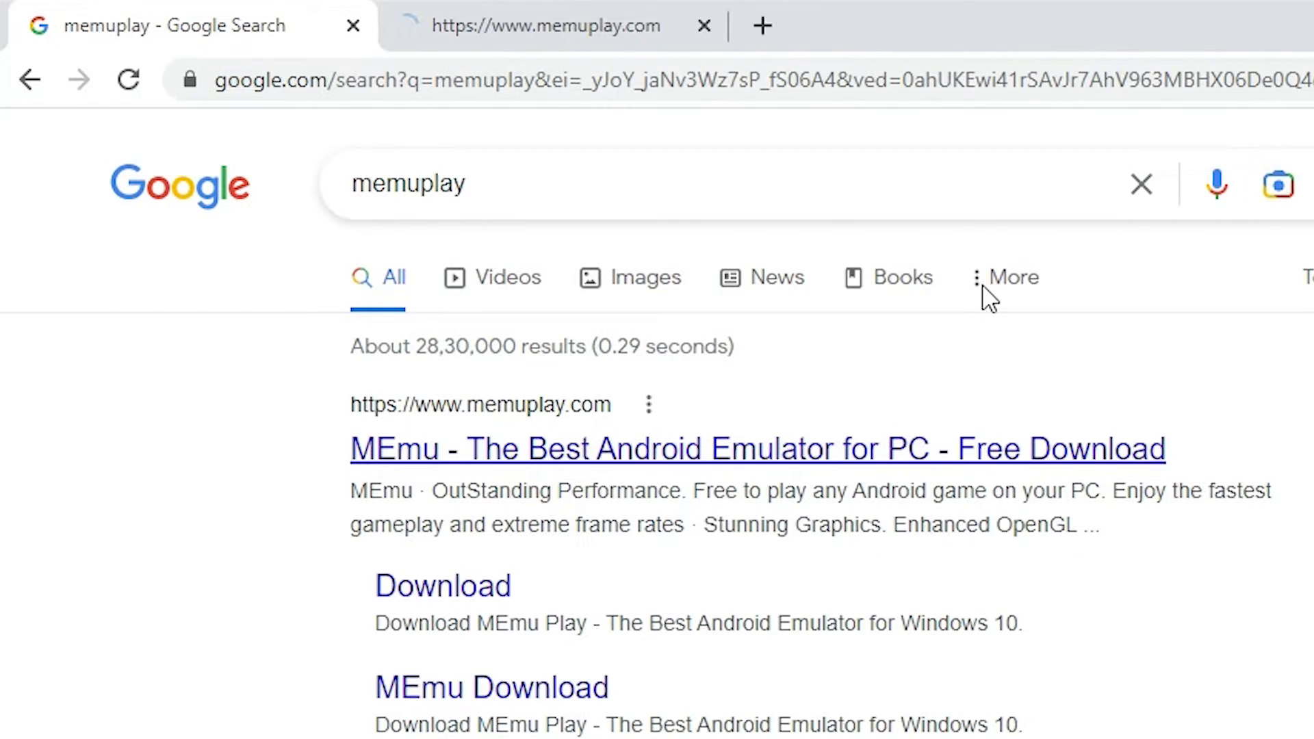
Switch to the memuplay.com tab offering MEmu Play 8 version 8.0.8.
left_click(758, 448)
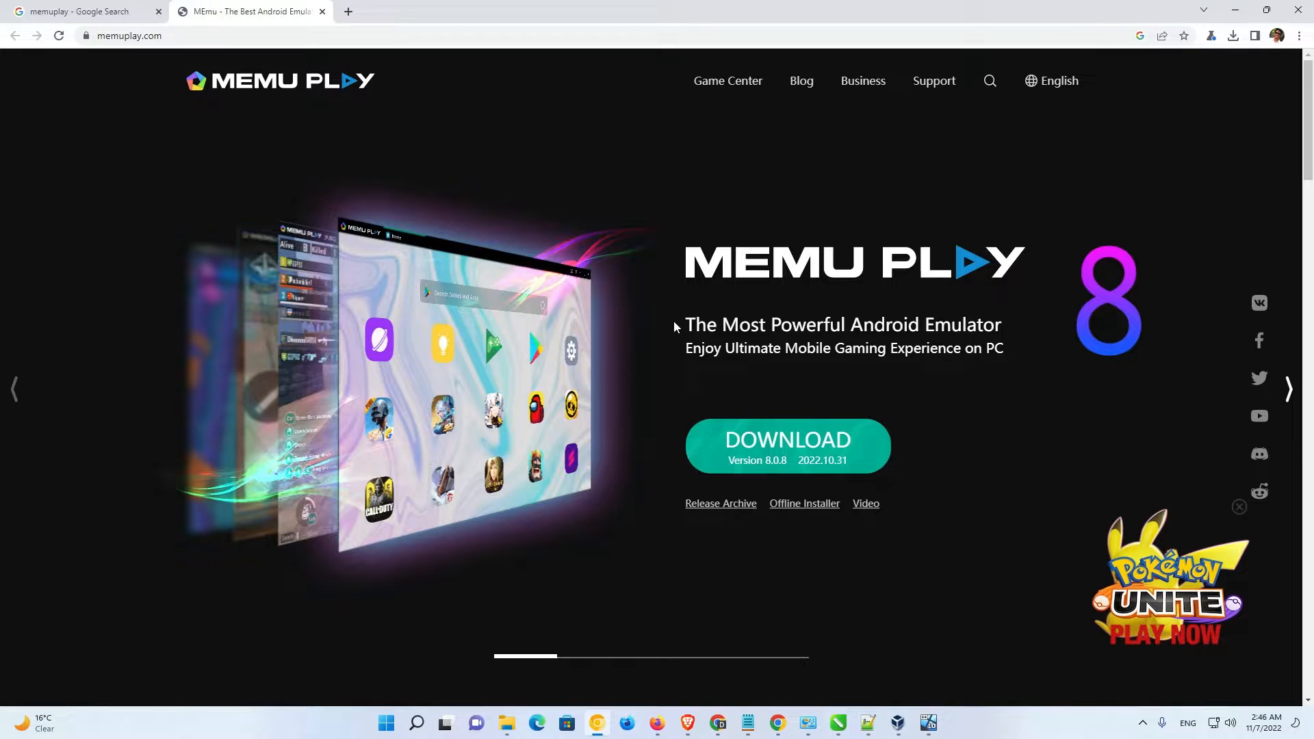
mouse_move(1079, 262)
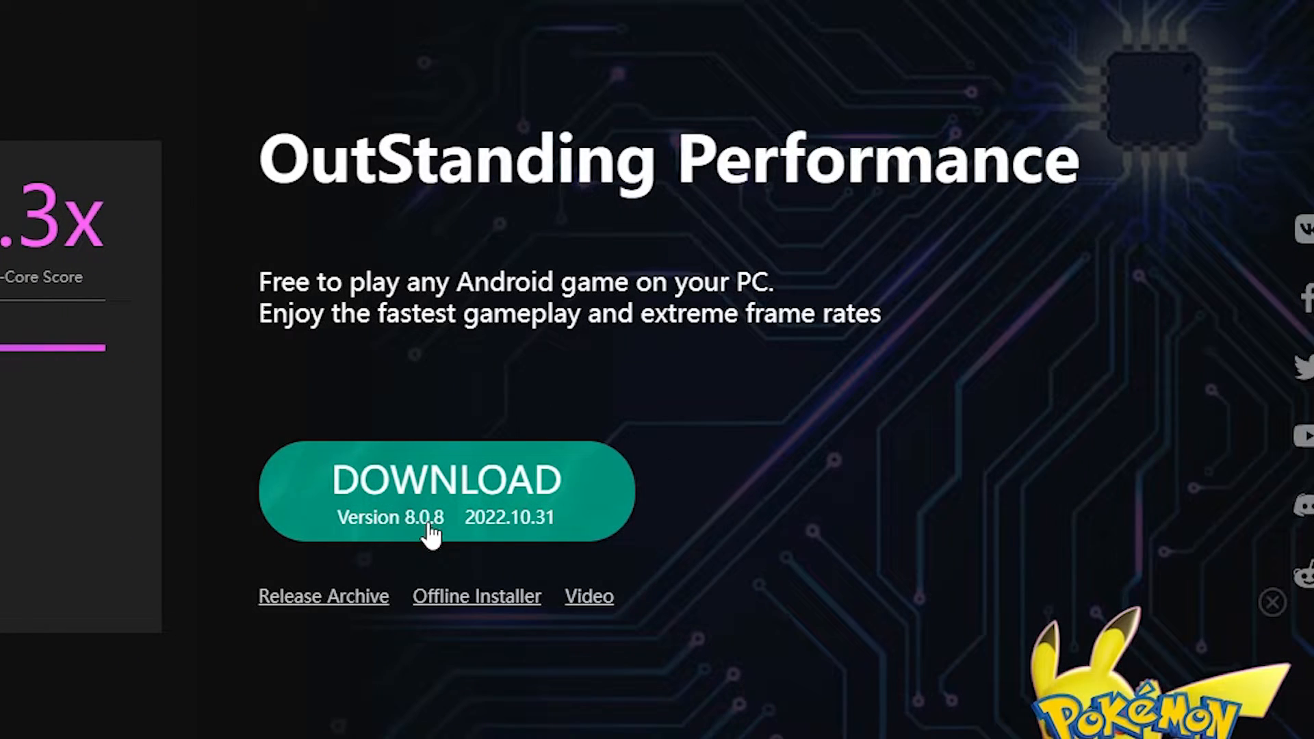
mouse_move(467, 408)
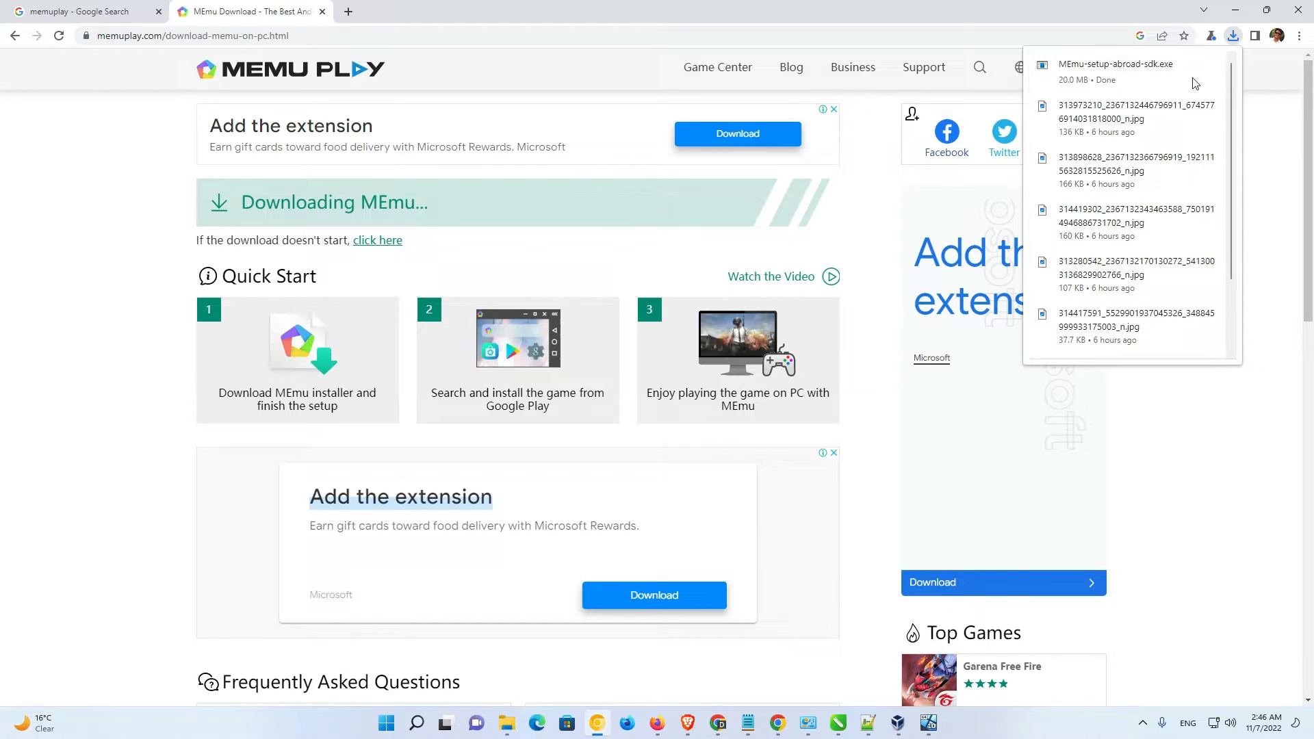
View the full downloads list, then minimize Chrome to reveal the MEmu installer on the desktop.
scroll("down", 3)
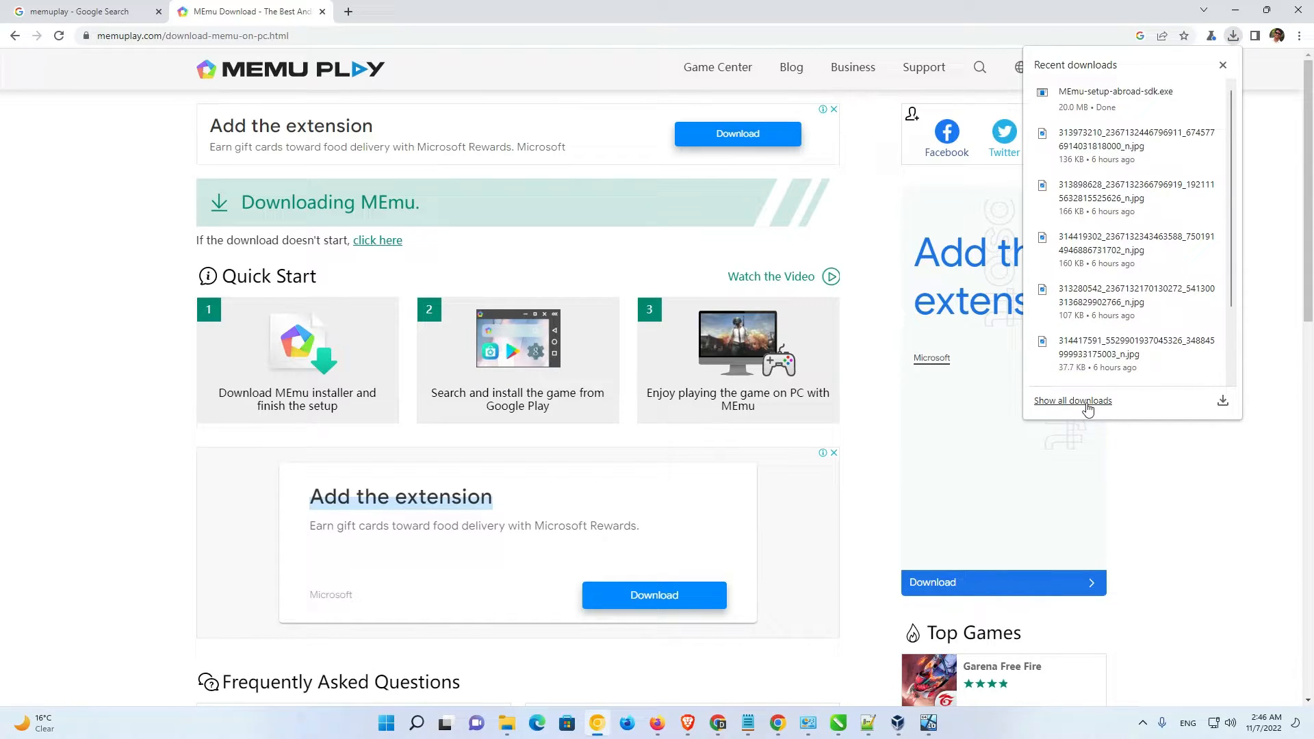
left_click(1073, 401)
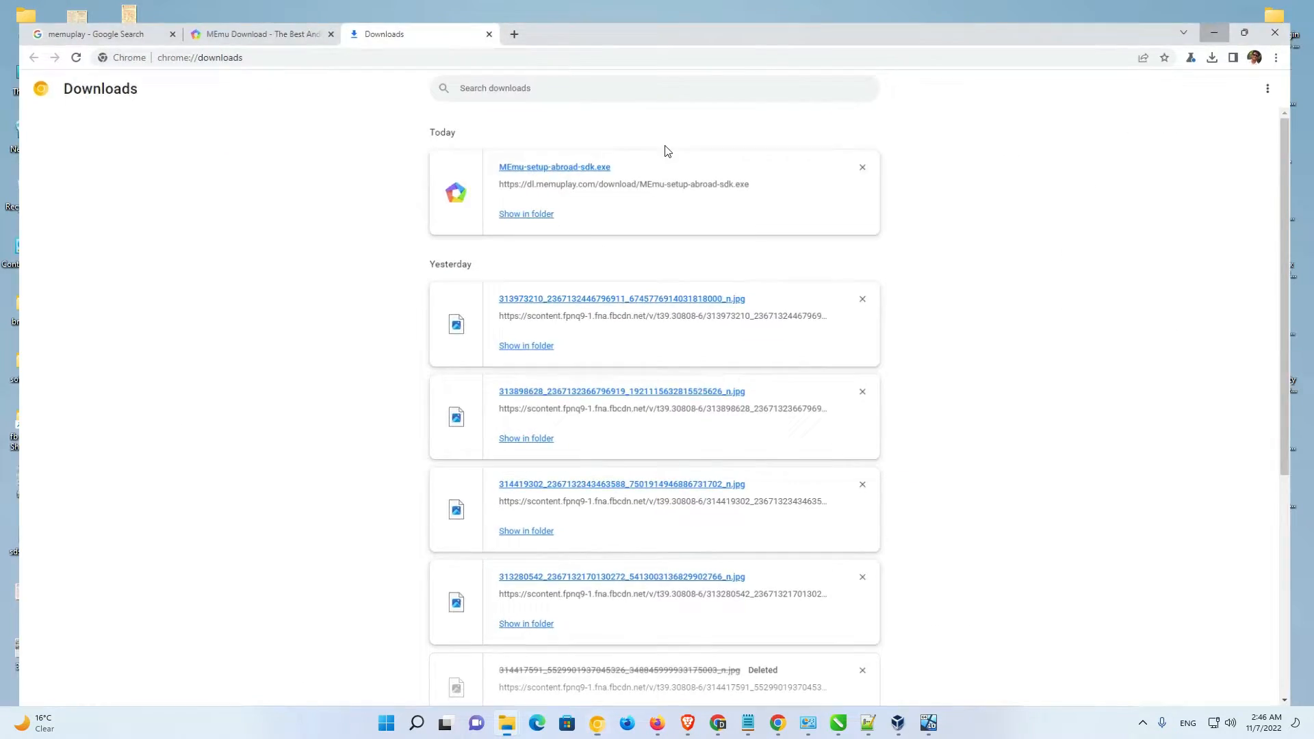
left_click(526, 214)
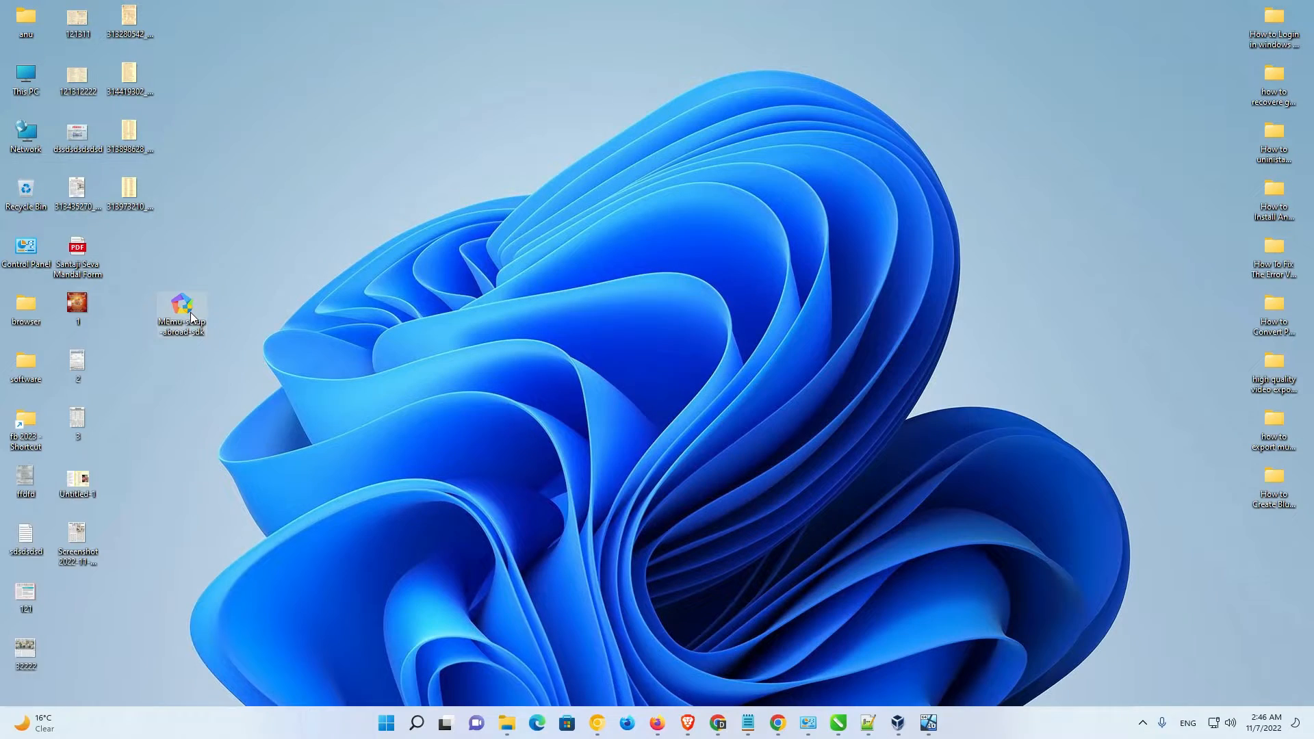
Run MEmu-setup-abroad-sdk and check the custom install path D:\Program Files\Microvirt.
double_click(181, 303)
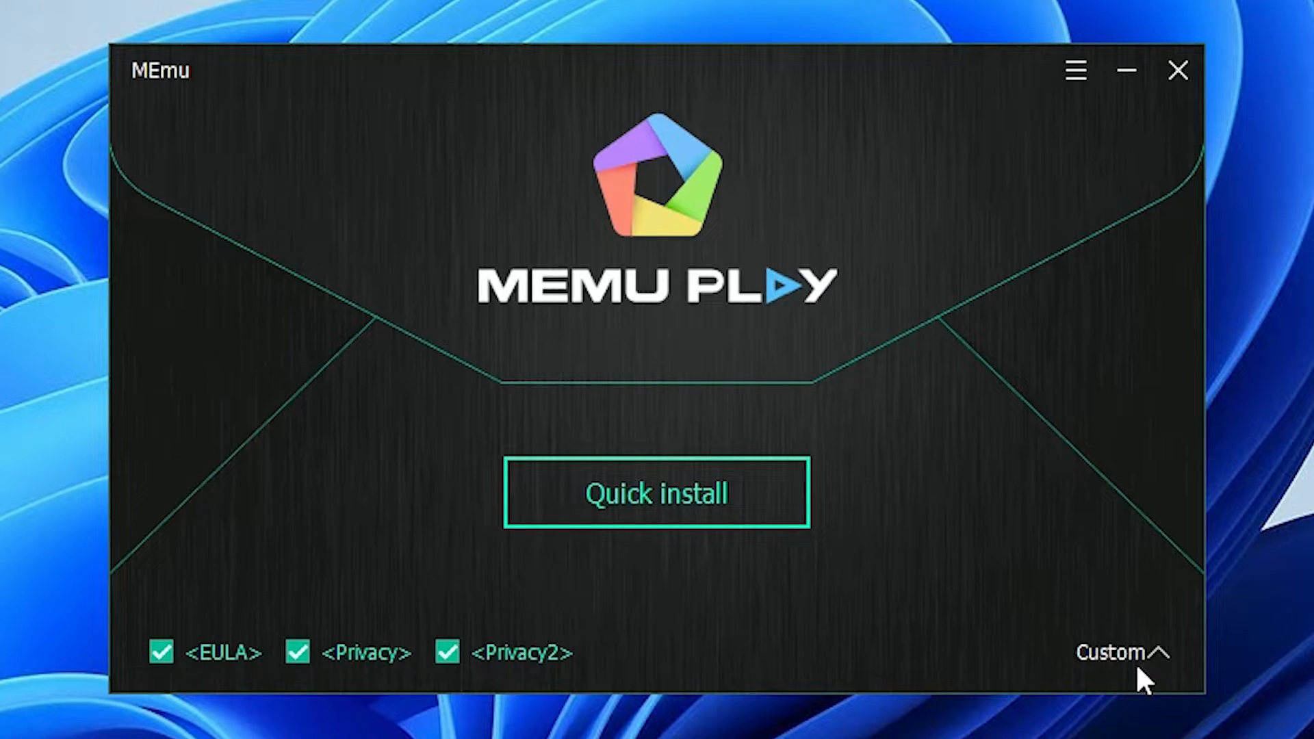
left_click(1110, 652)
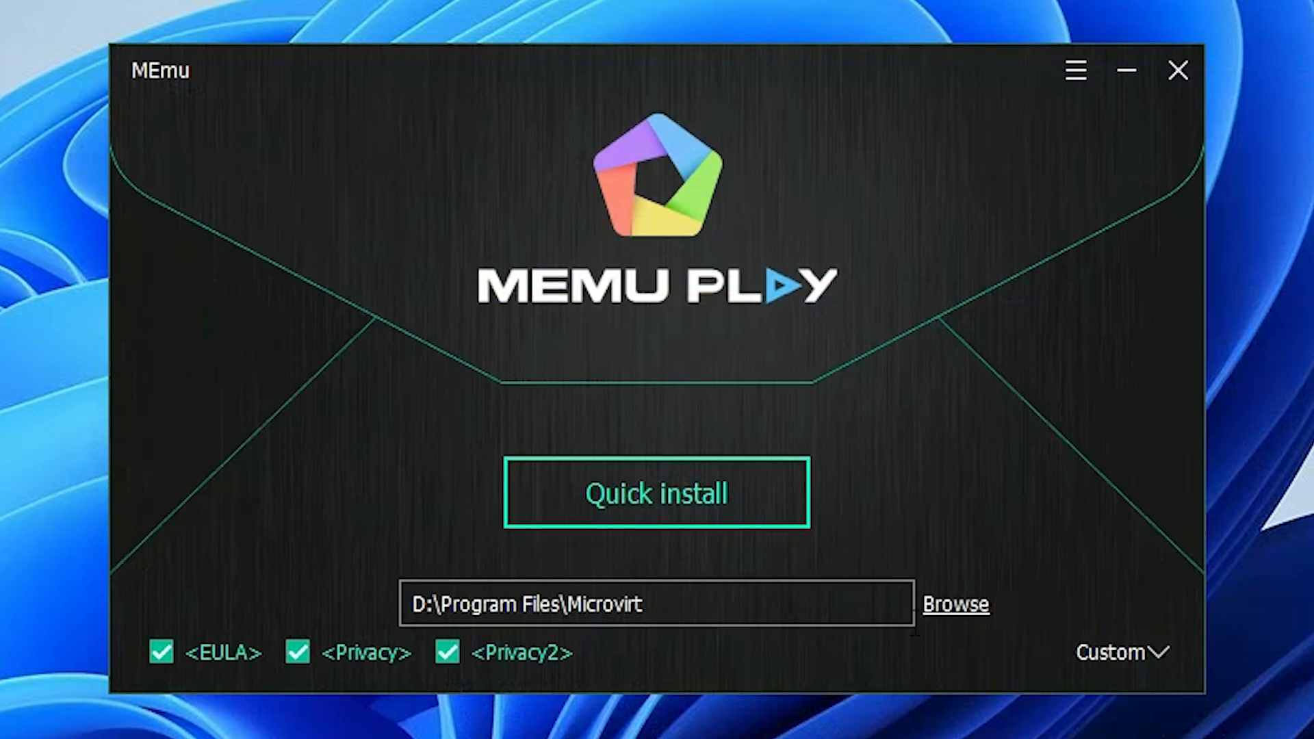
mouse_move(1188, 655)
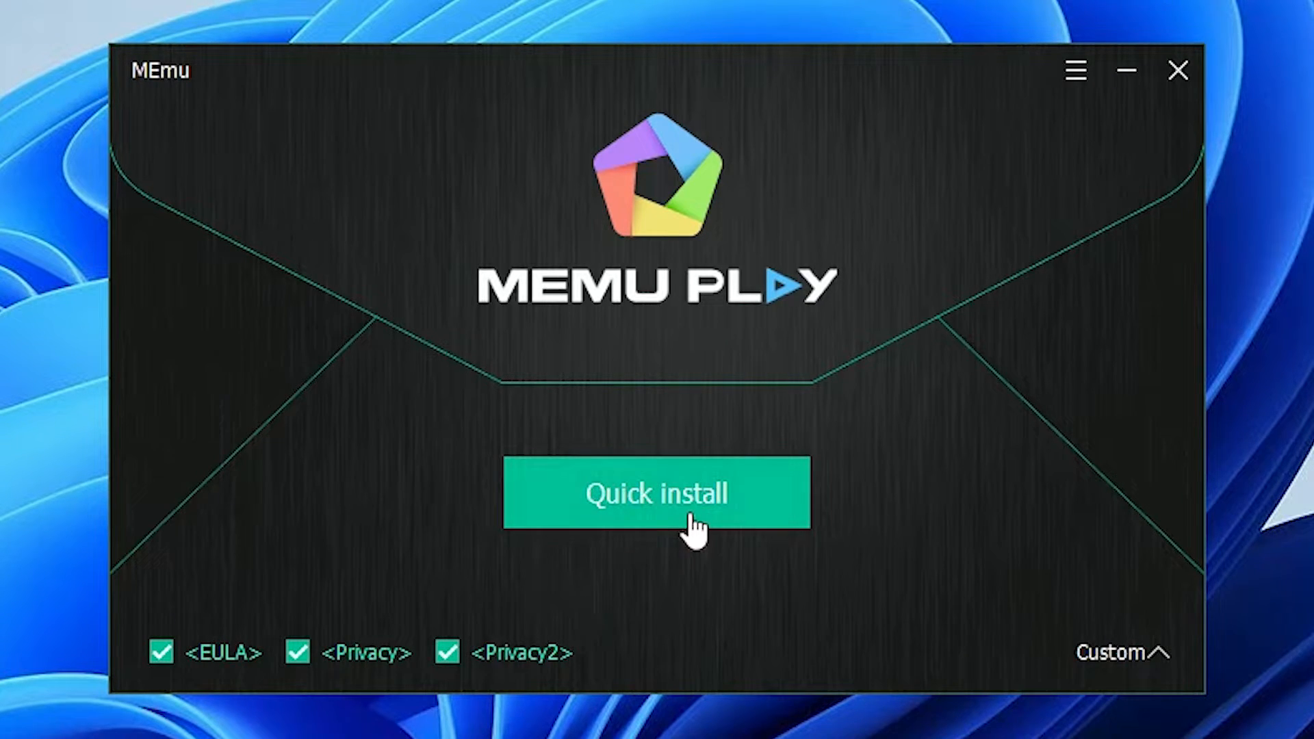
Start Quick install, downloading the 564 MB MEmu package.
left_click(657, 493)
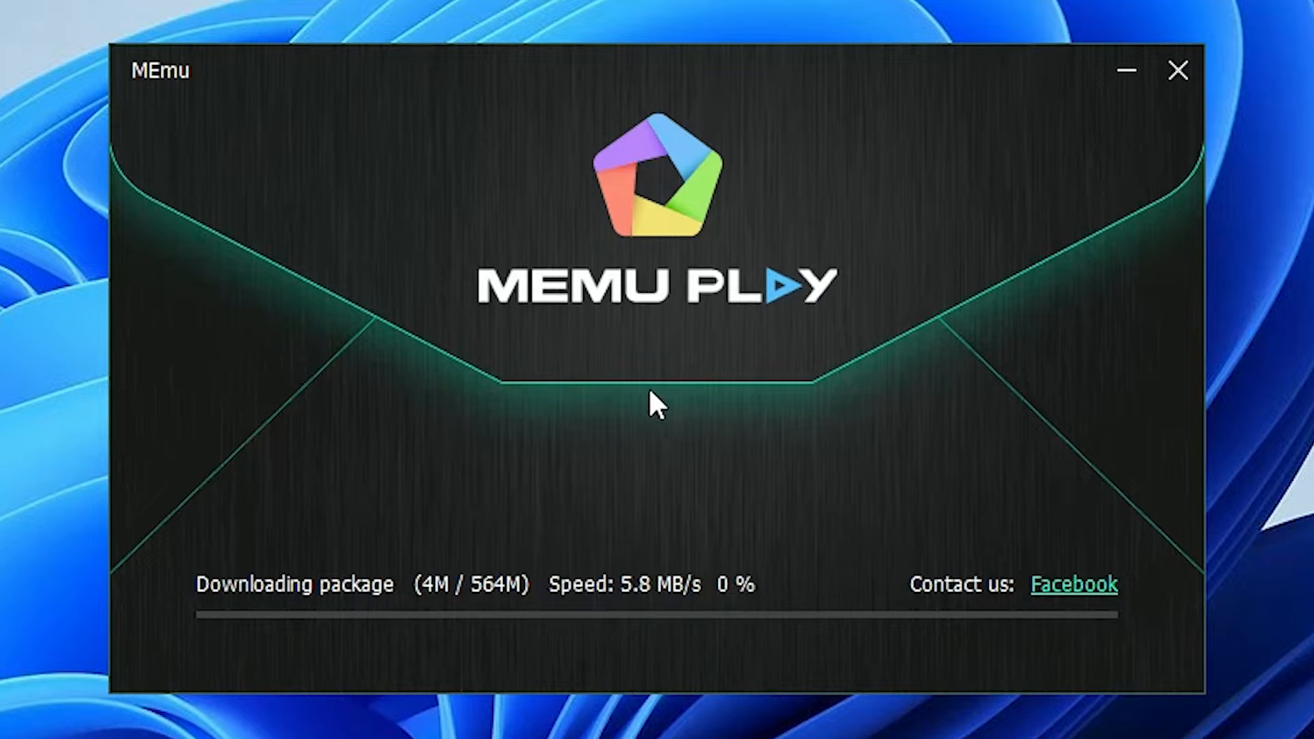
mouse_move(637, 409)
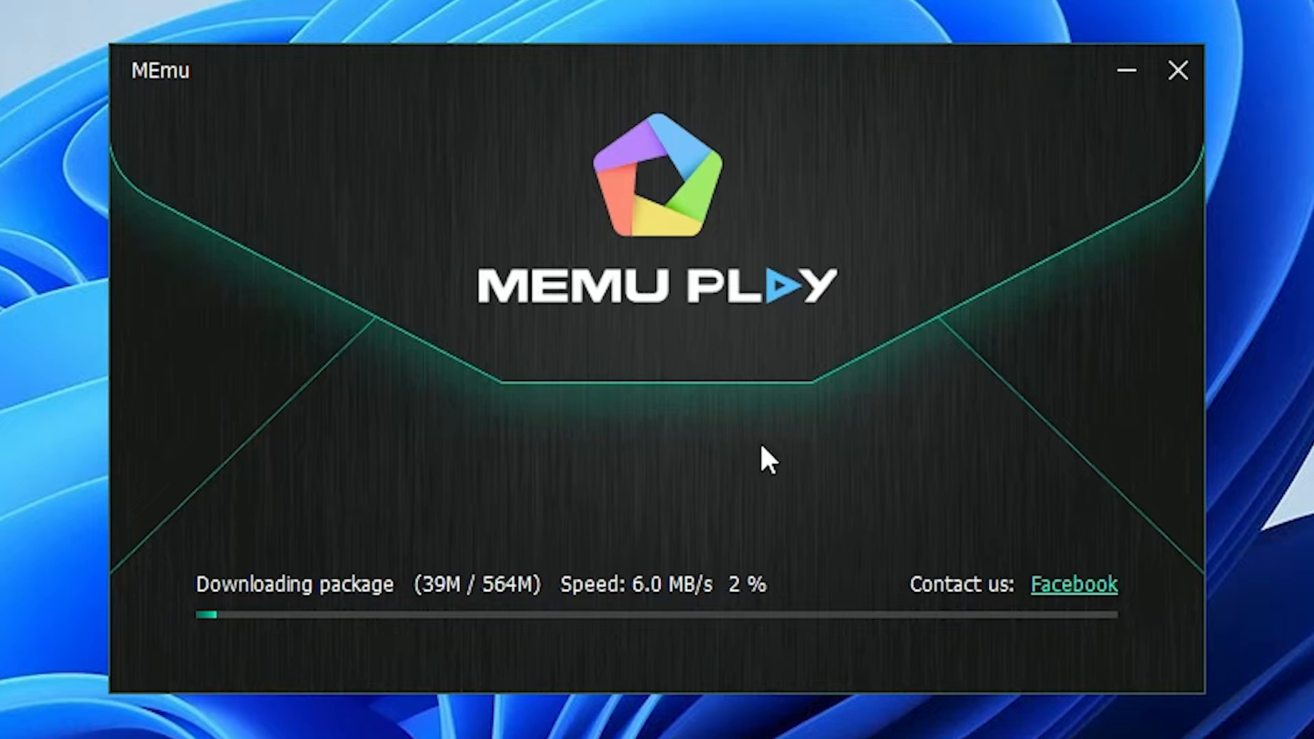
mouse_move(537, 630)
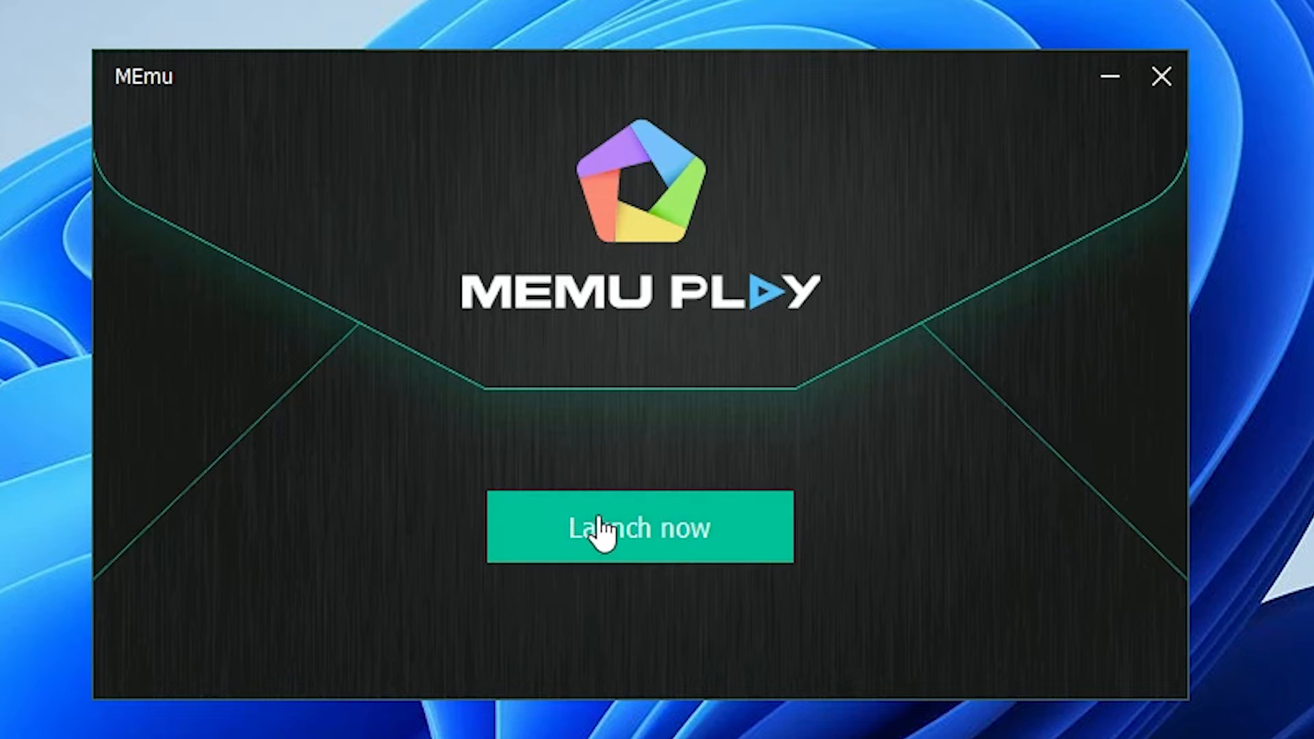
Launch MEmu Play and wait for its Android home screen with Play Store.
left_click(638, 529)
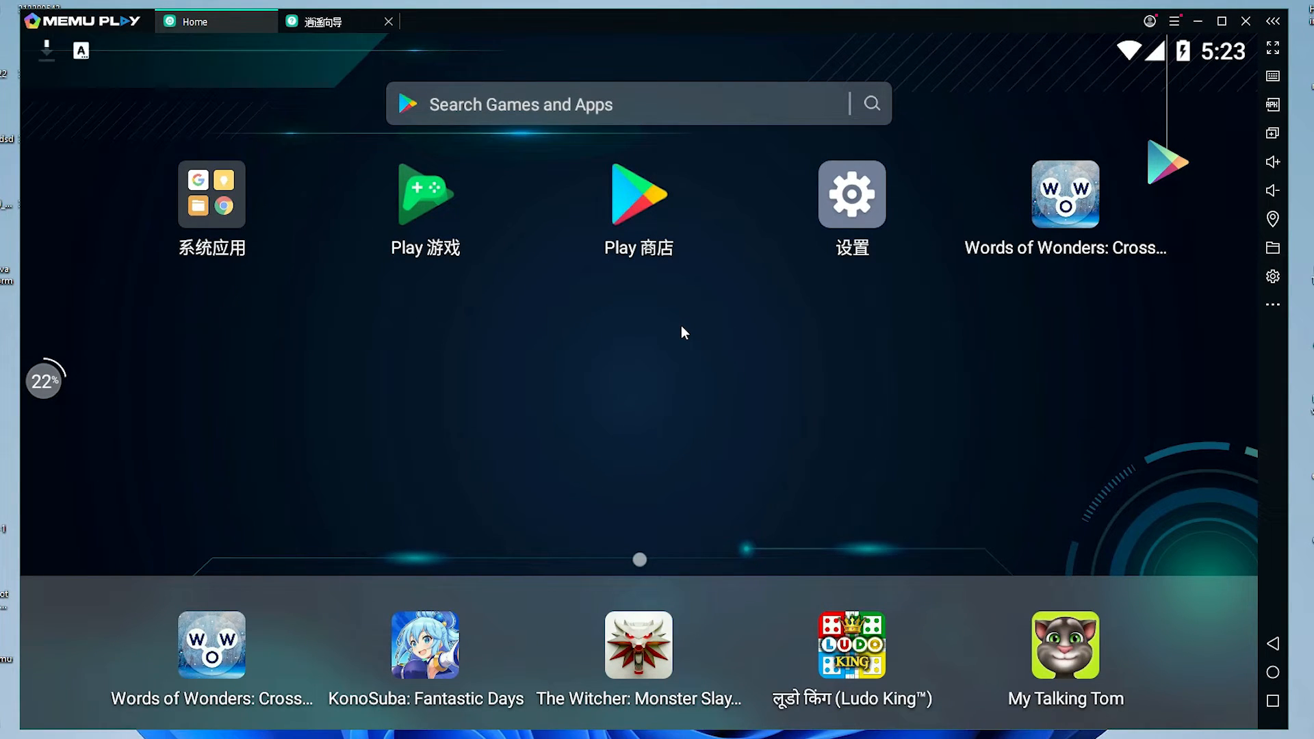
mouse_move(621, 159)
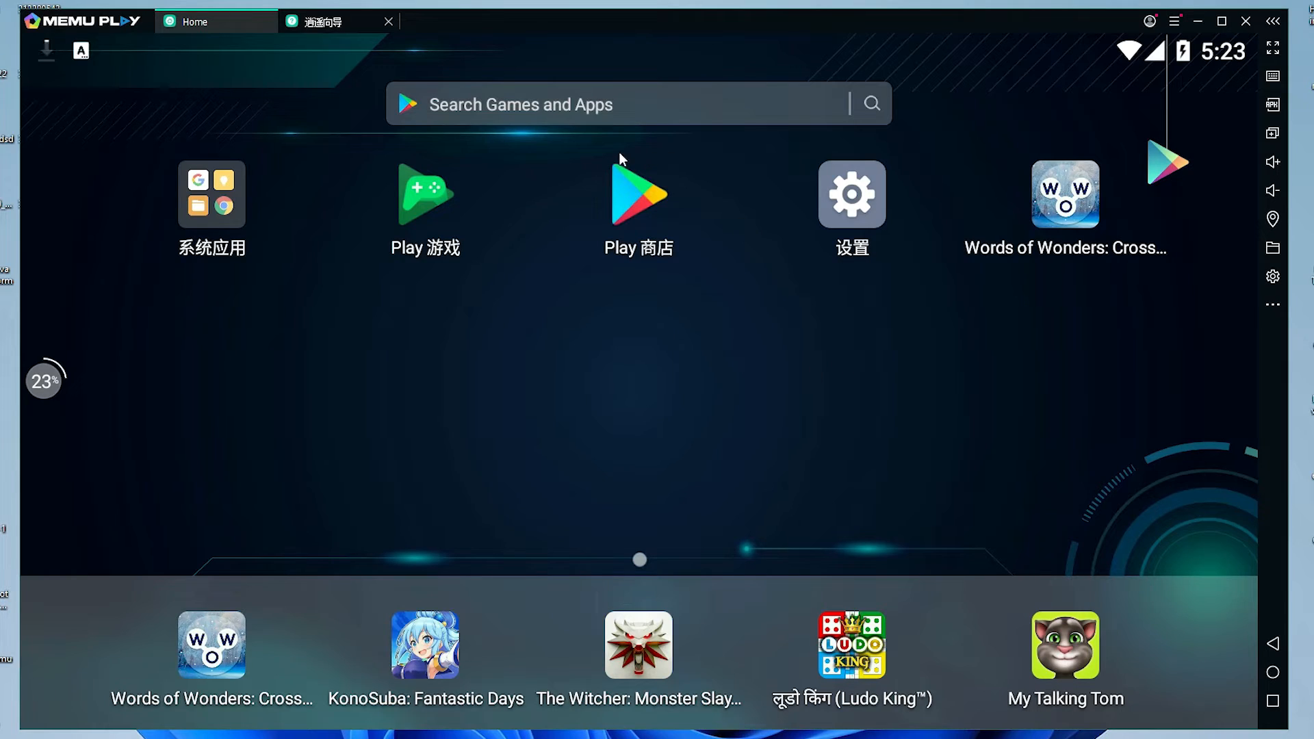
mouse_move(658, 204)
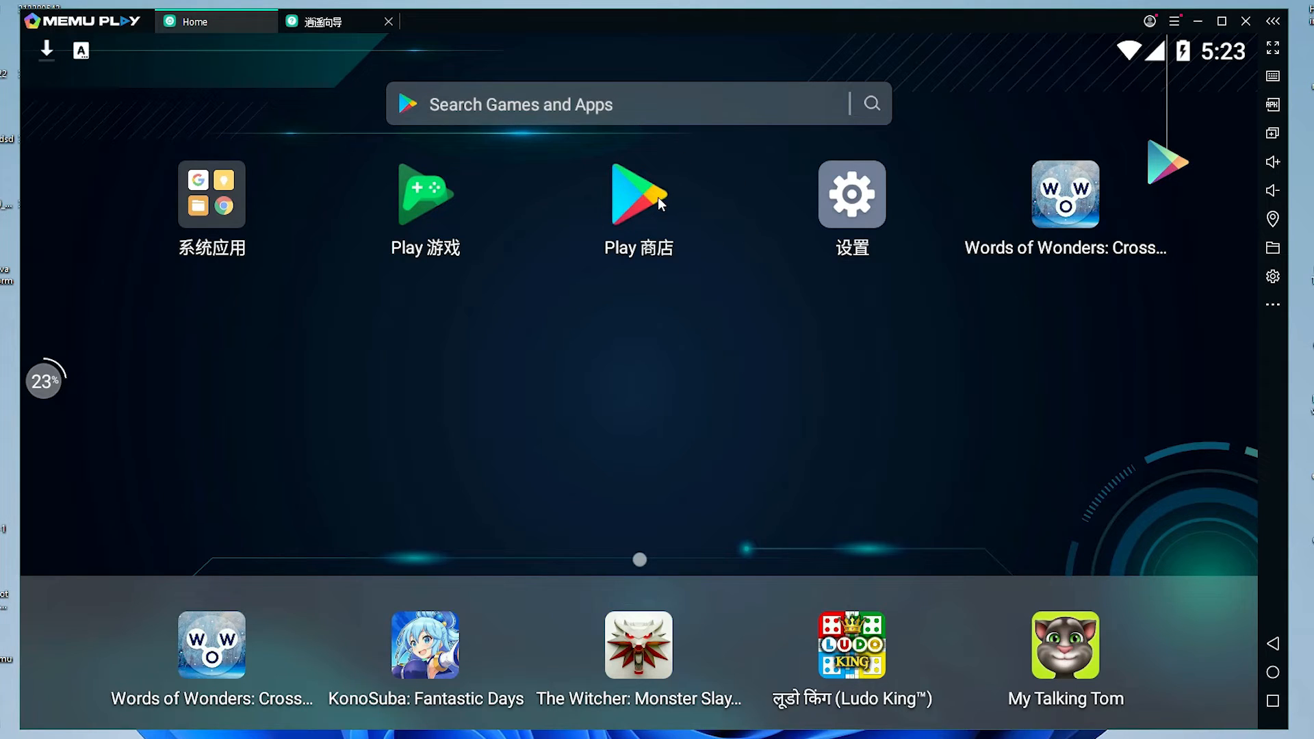